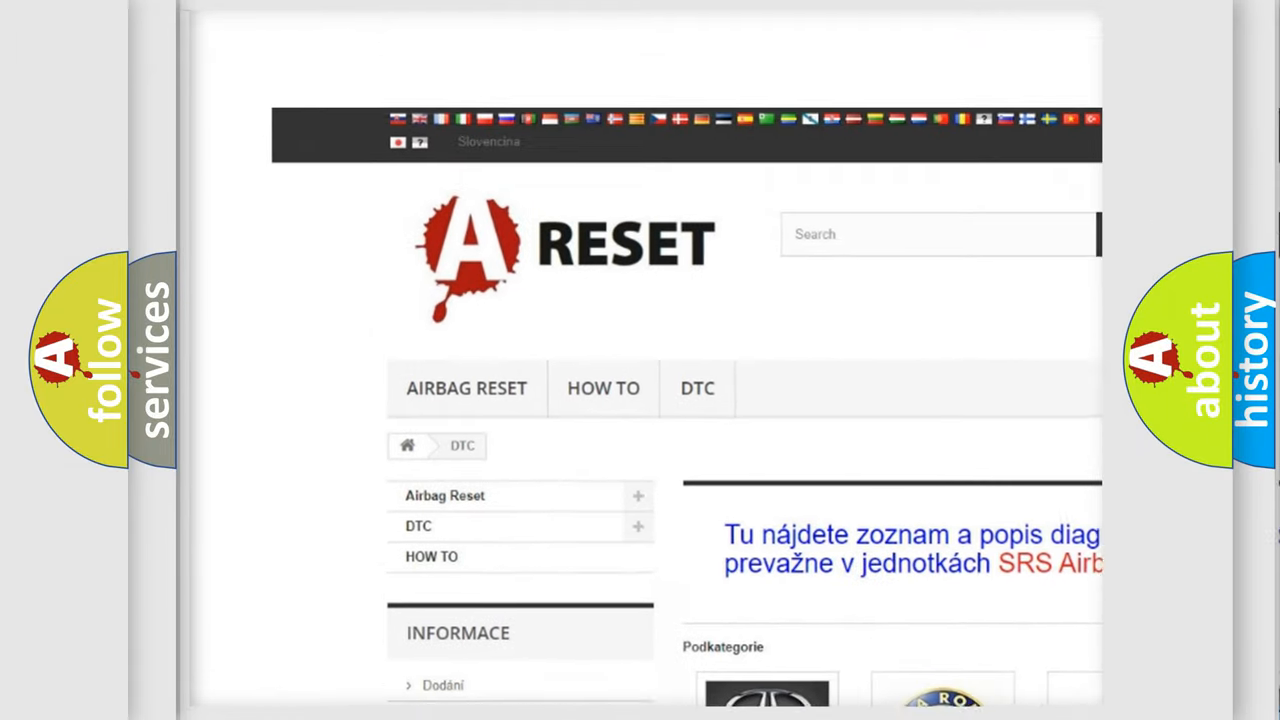
scroll(down, 3)
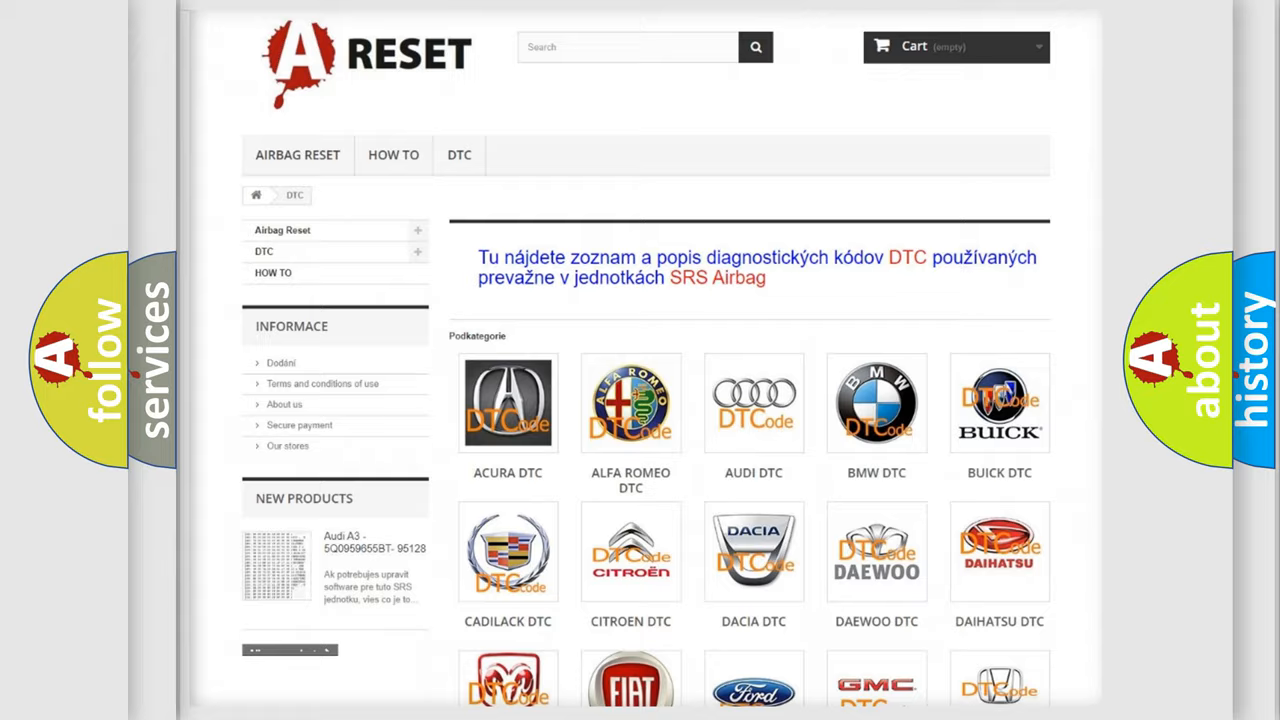
scroll(down, 3)
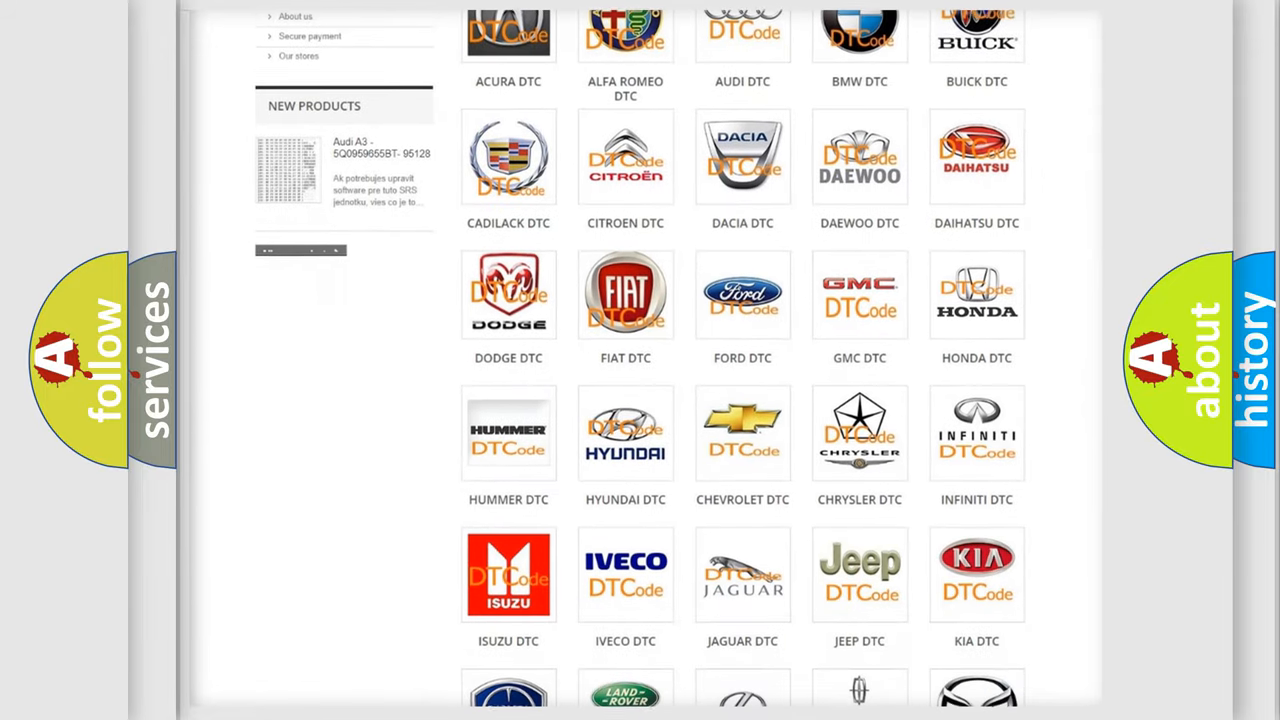